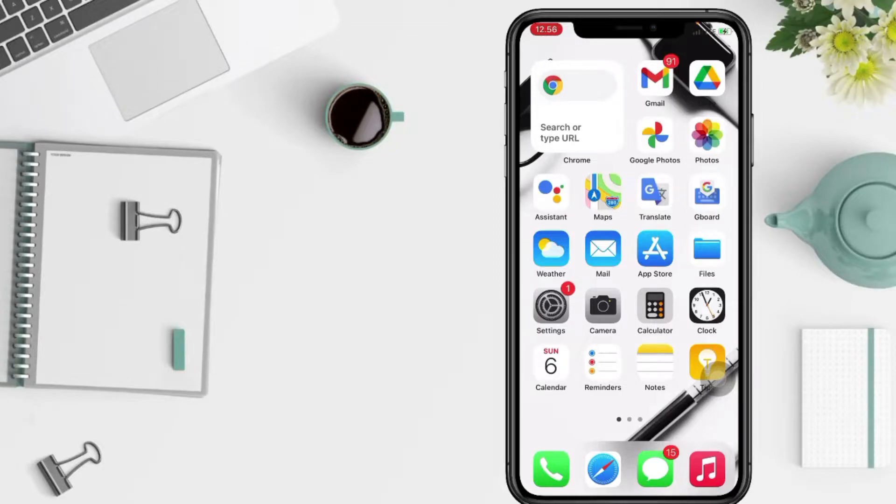
Step: Swipe to the third Home Screen page and launch the Discord app
{"action": "scroll", "scroll_direction": "right", "scroll_amount": 3}
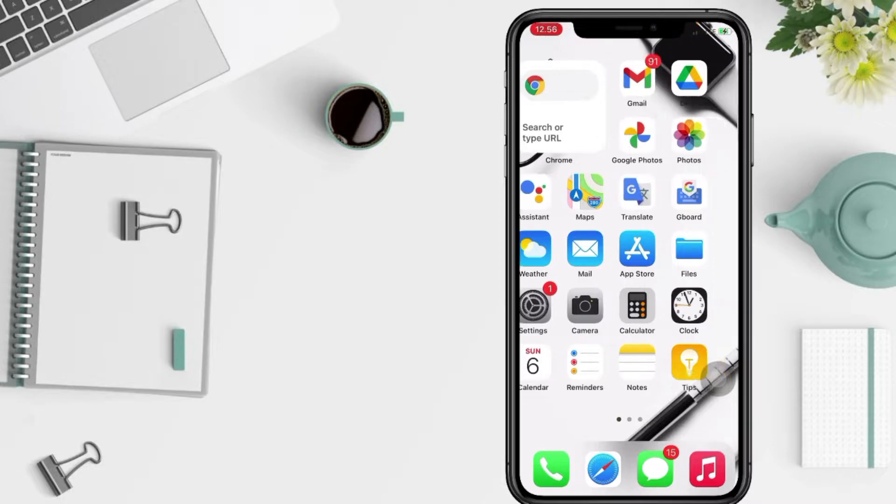
{"action": "scroll", "scroll_direction": "left", "scroll_amount": 3}
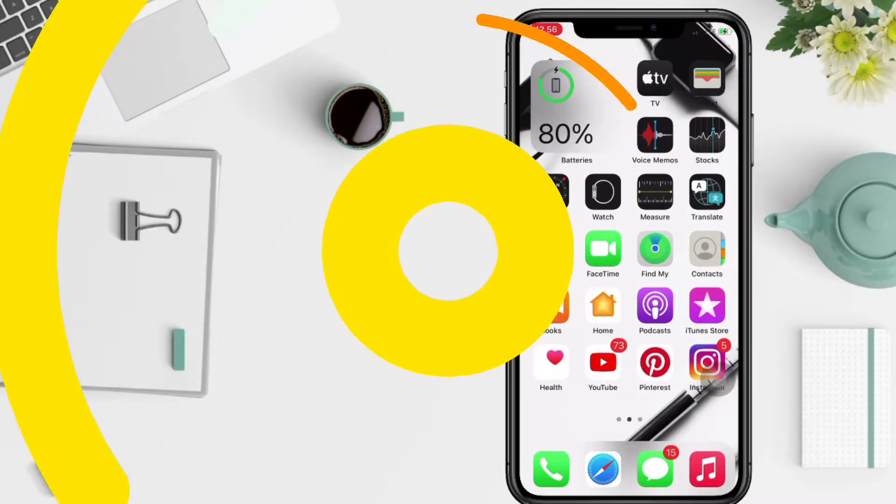
{"action": "scroll", "scroll_direction": "left", "scroll_amount": 3}
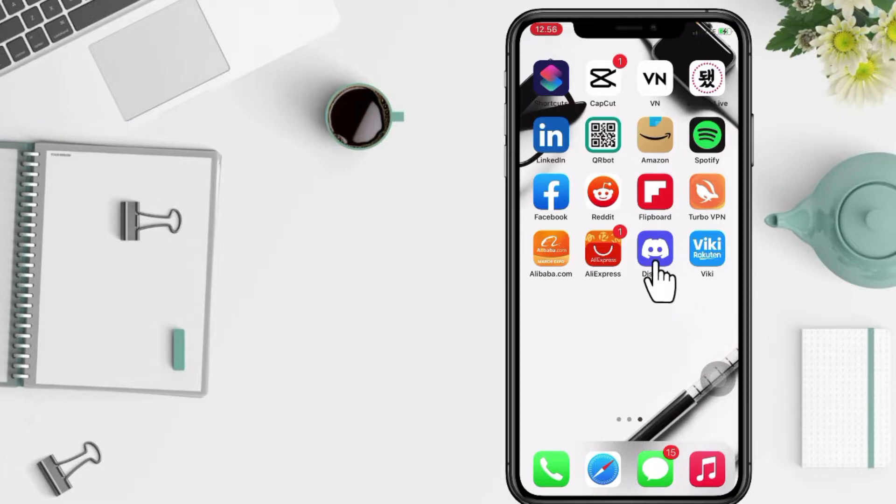
{"action": "left_click", "coordinate": [655, 250]}
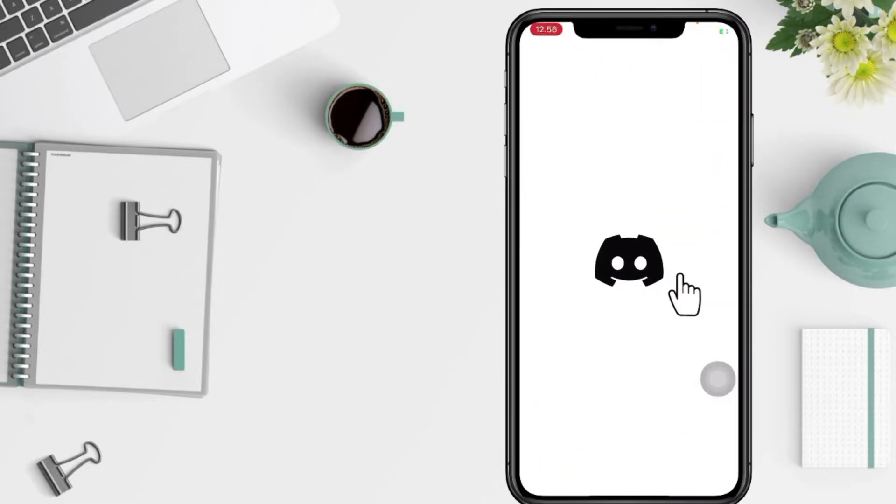
Step: Open user settings via the profile avatar and scroll to the App Settings group
{"action": "left_click", "coordinate": [632, 265]}
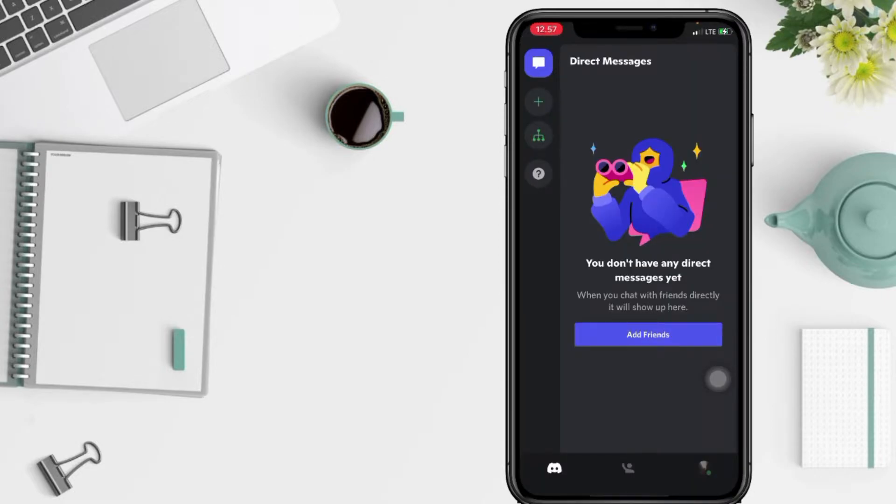
{"action": "left_click", "coordinate": [704, 469]}
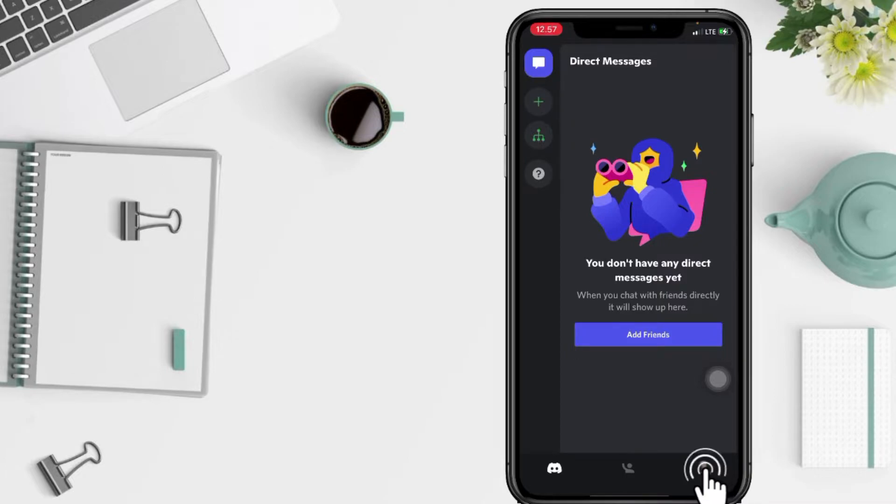
{"action": "left_click", "coordinate": [705, 468]}
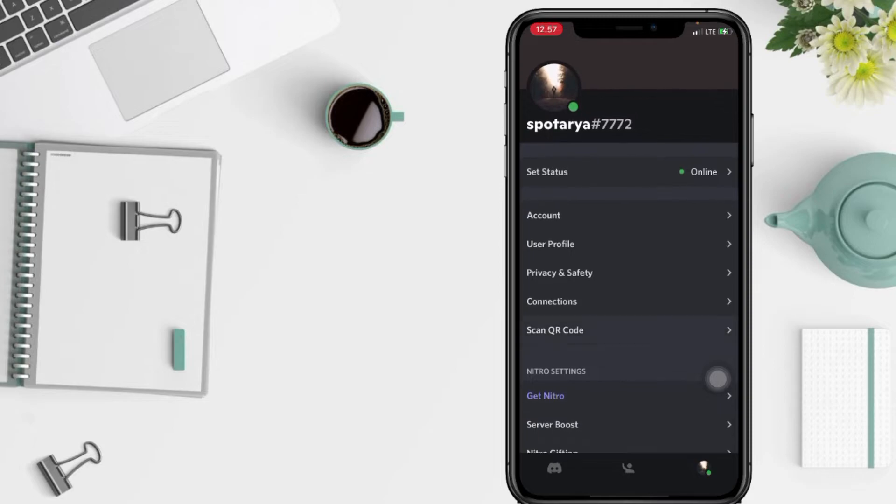
{"action": "scroll", "scroll_direction": "down", "scroll_amount": 3}
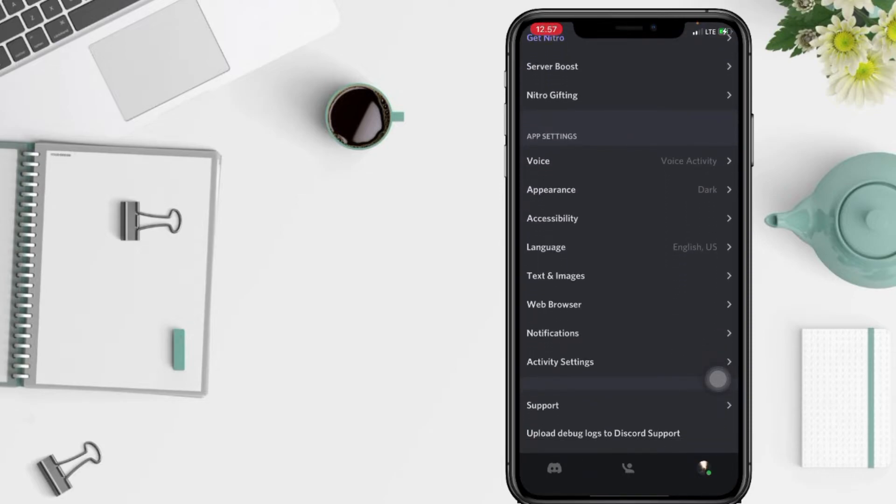
{"action": "scroll", "scroll_direction": "down", "scroll_amount": 3}
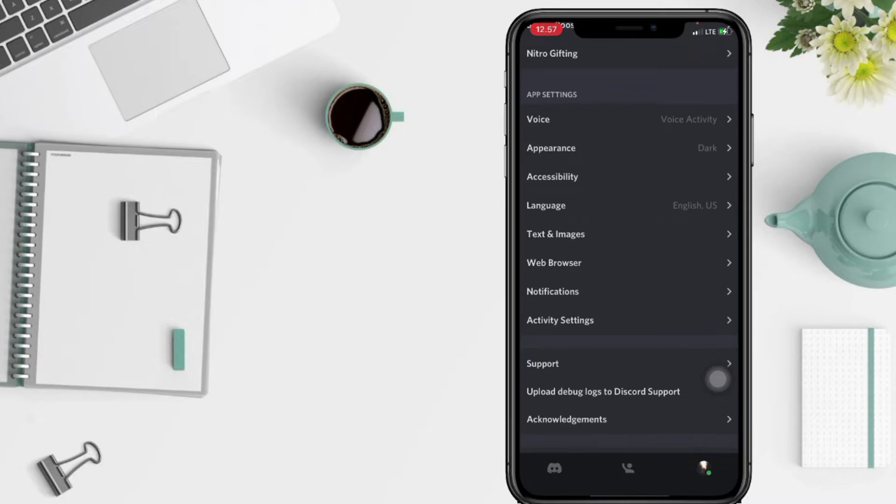
Step: In Activity Status, switch off 'Display current activity as a status message'
{"action": "left_click", "coordinate": [560, 320]}
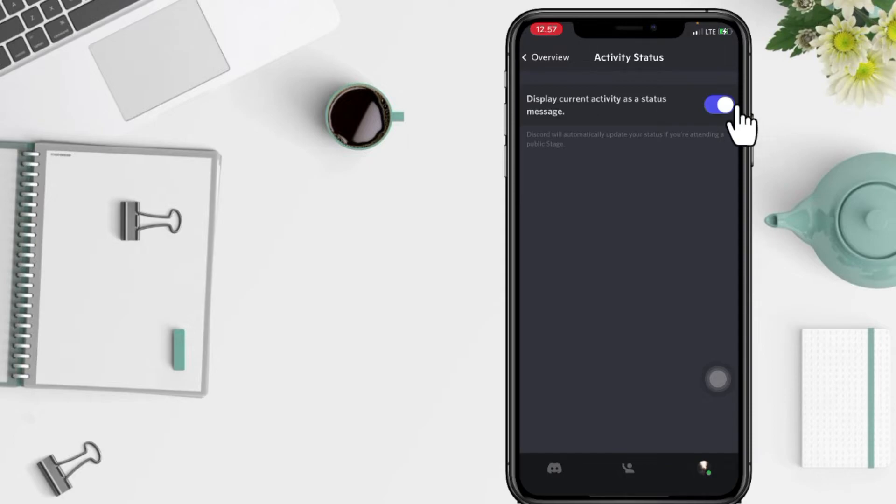
{"action": "left_click", "coordinate": [719, 103]}
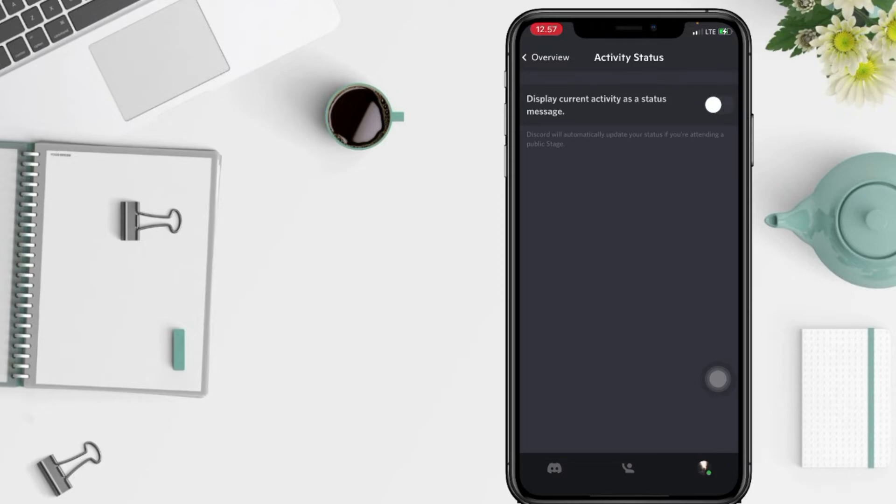